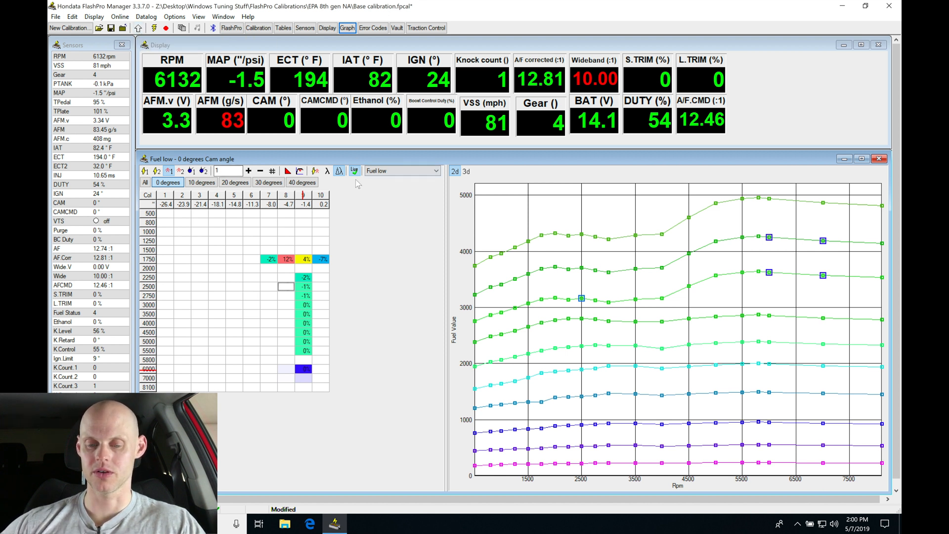
- Upload the modified calibration to the ECU and acknowledge the success message
click(401, 170)
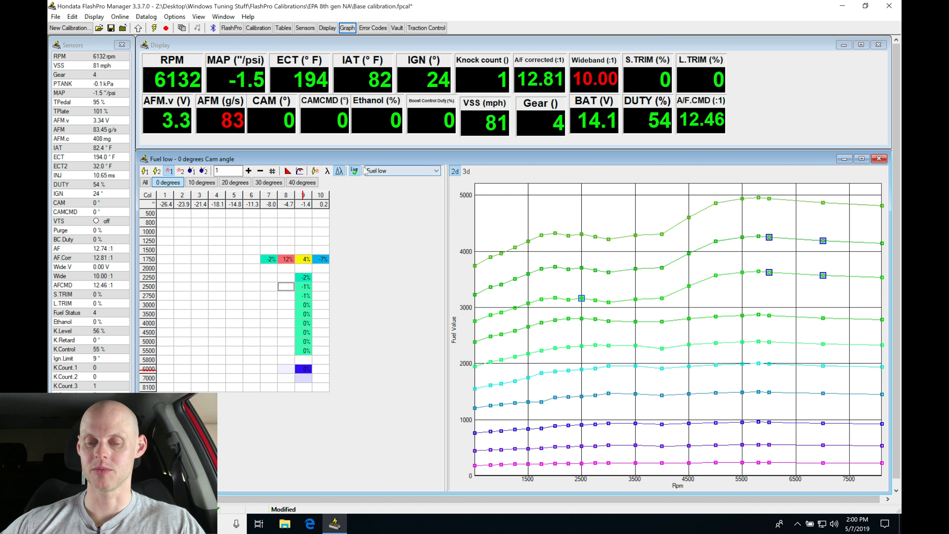
mouse_move(354, 170)
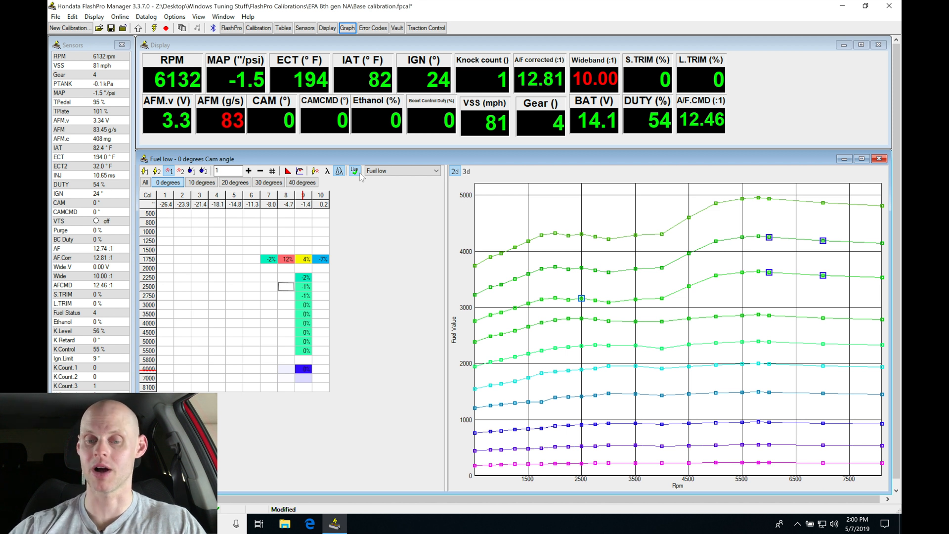
mouse_move(138, 28)
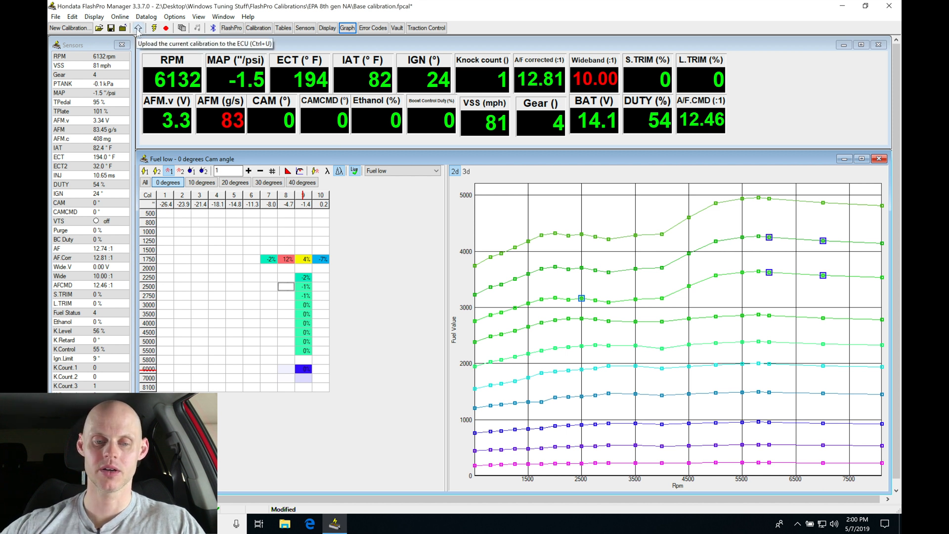
click(138, 28)
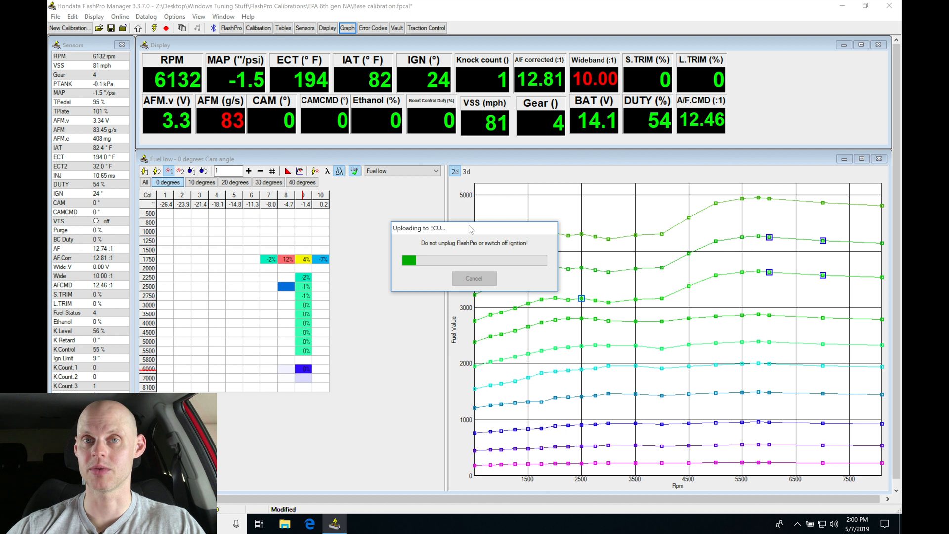
mouse_move(376, 328)
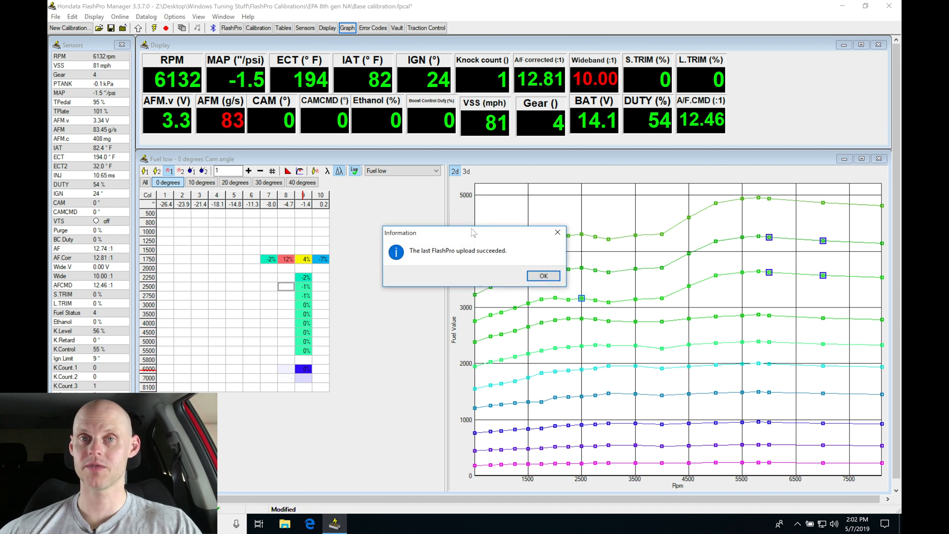
mouse_move(495, 265)
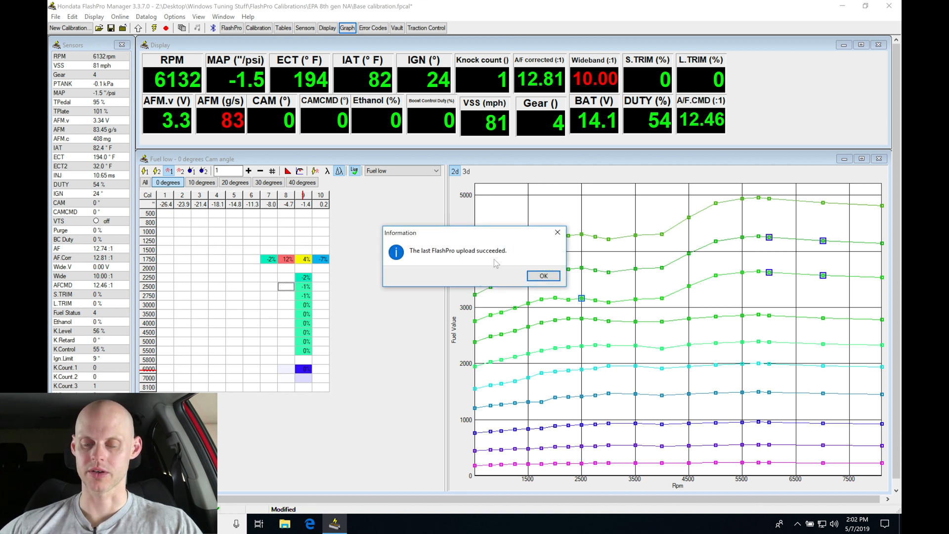
click(543, 275)
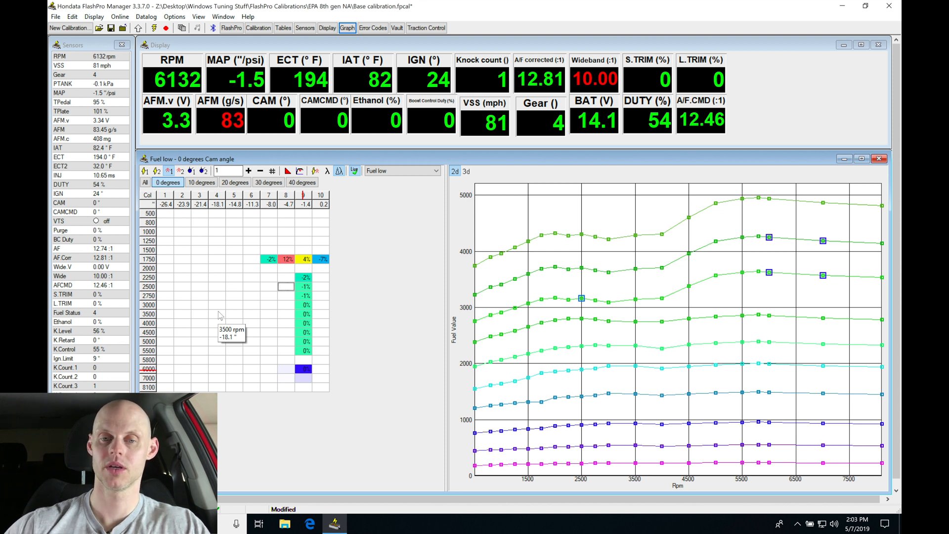
mouse_move(217, 310)
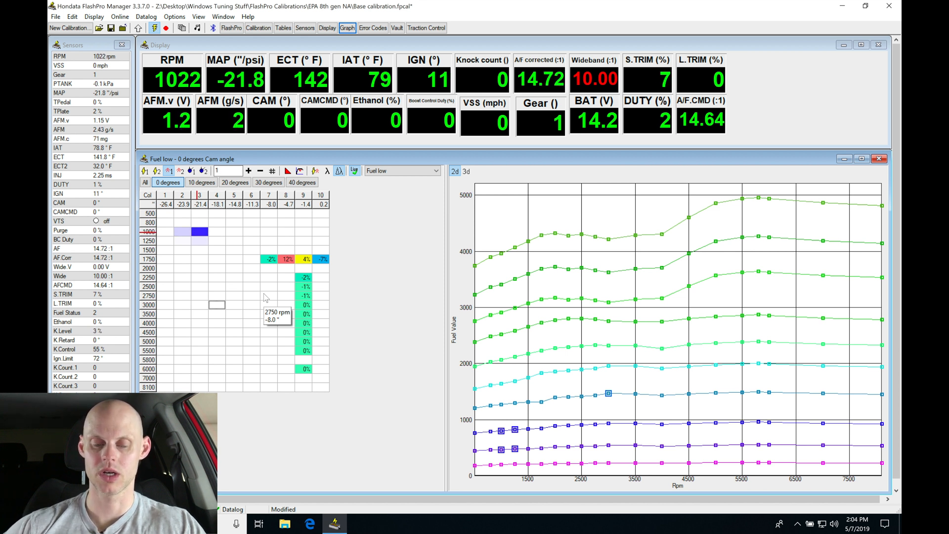
mouse_move(322, 114)
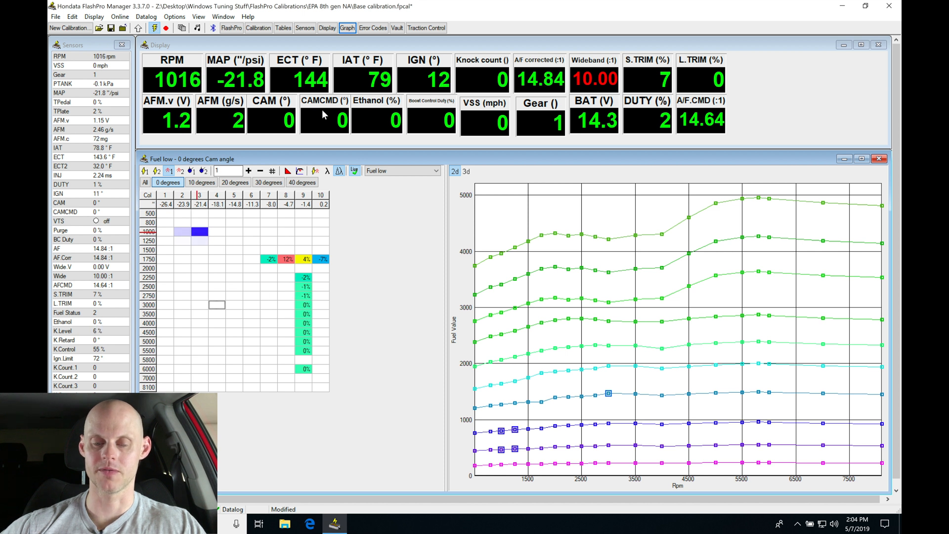